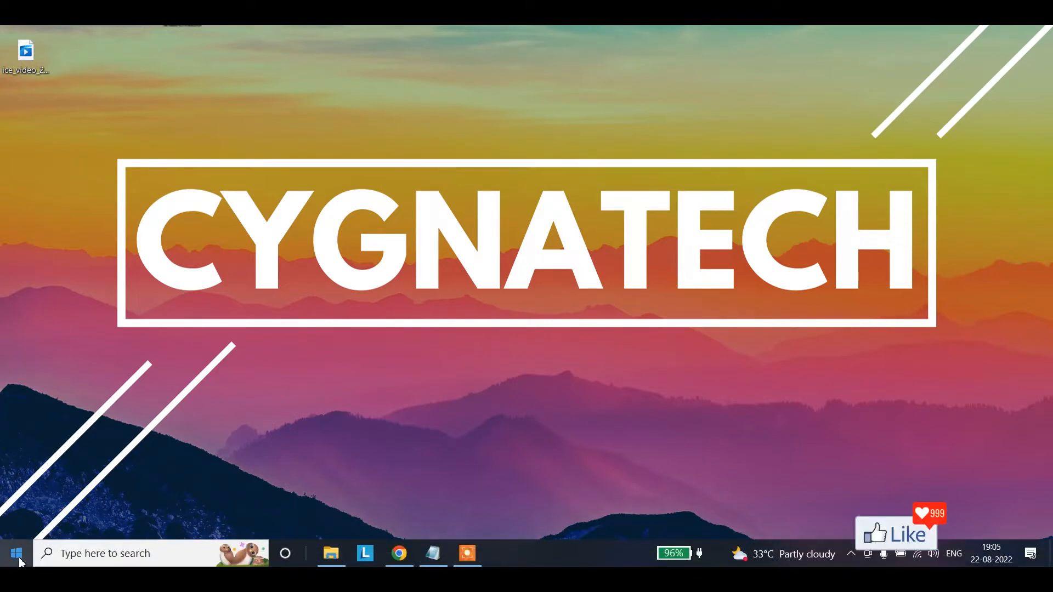
# Step: Open Windows Settings from the Start menu
pyautogui.click(15, 553)
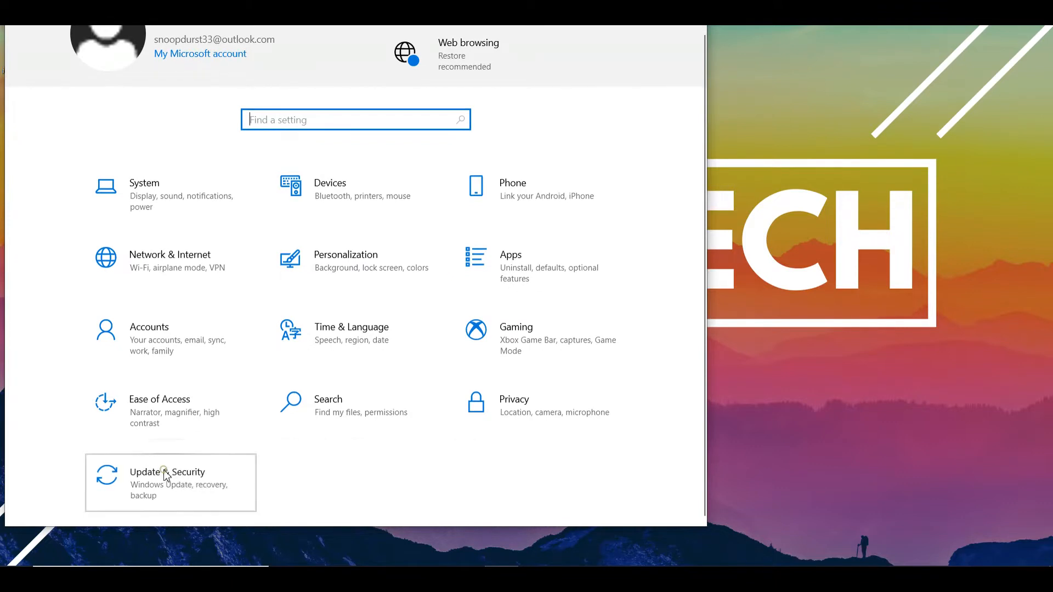
# Step: Go to Update & Security, where Windows Update reports the device is up to date
pyautogui.click(167, 483)
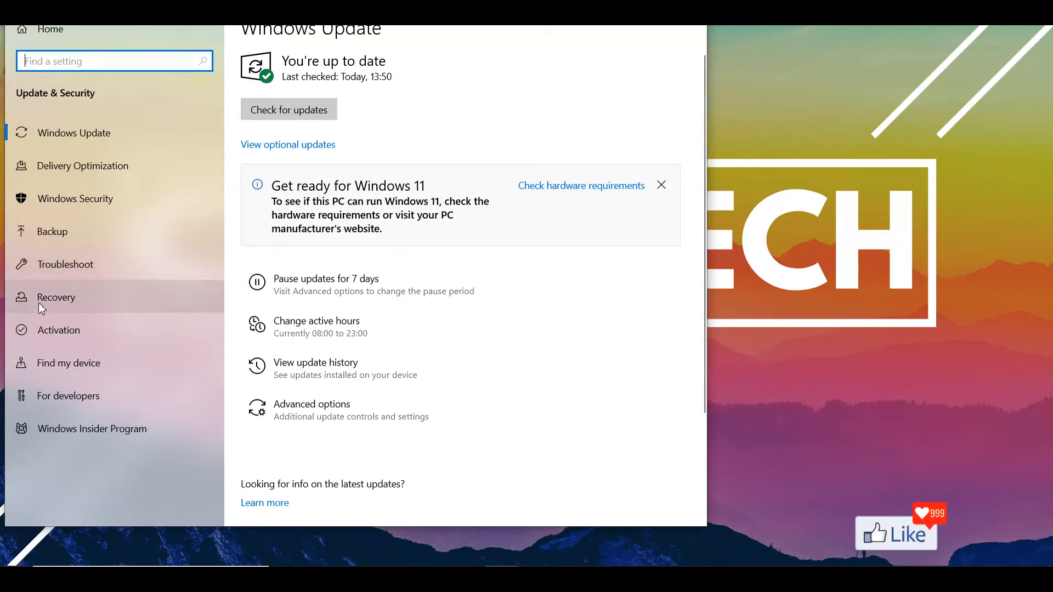
# Step: Go to Recovery and start Reset this PC to reach the Keep my files / Remove everything choice
pyautogui.click(56, 296)
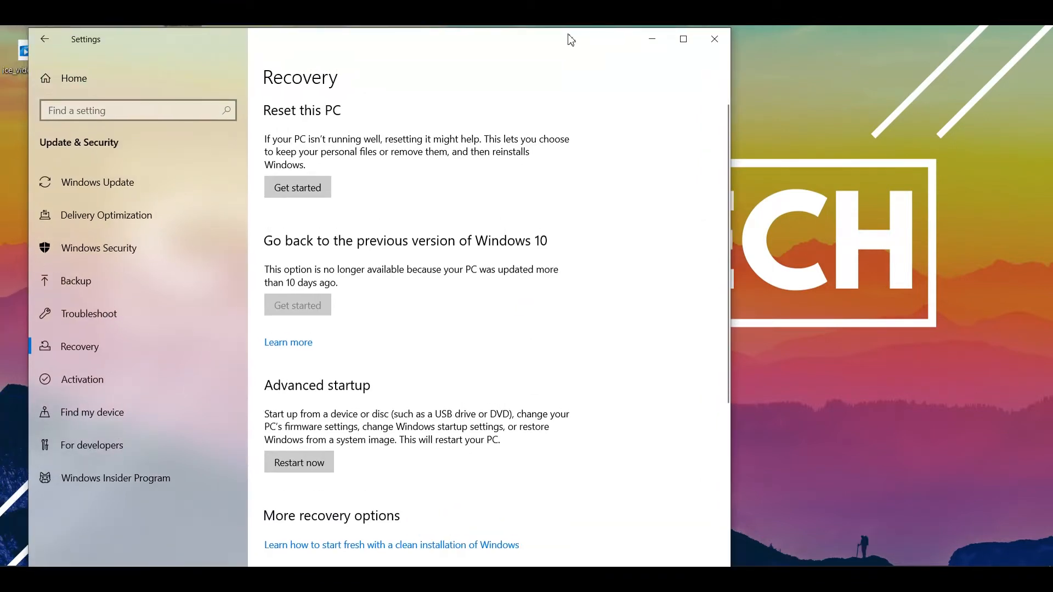
pyautogui.moveTo(320, 205)
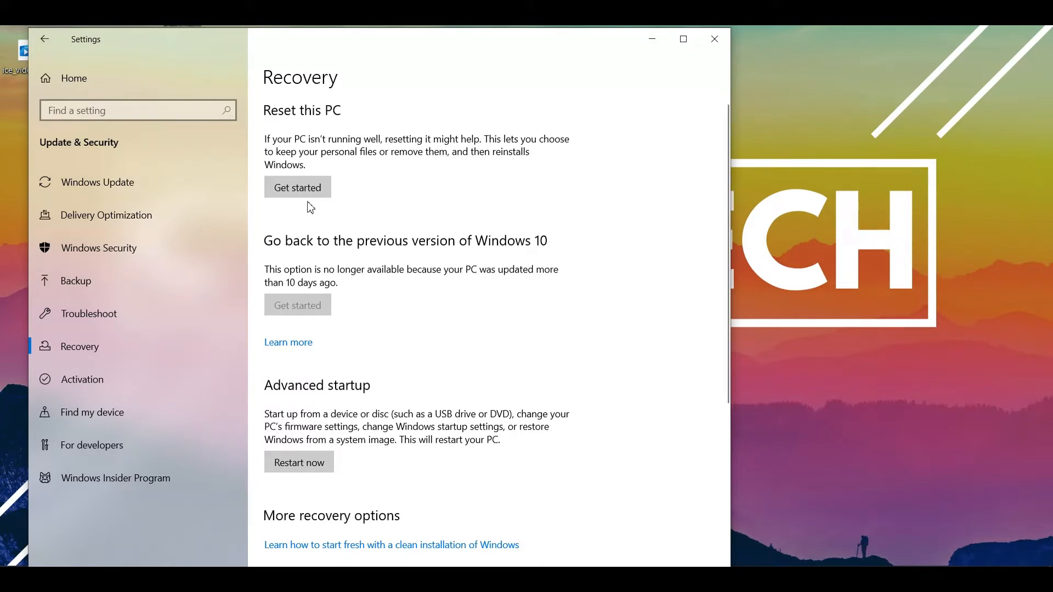
pyautogui.moveTo(368, 190)
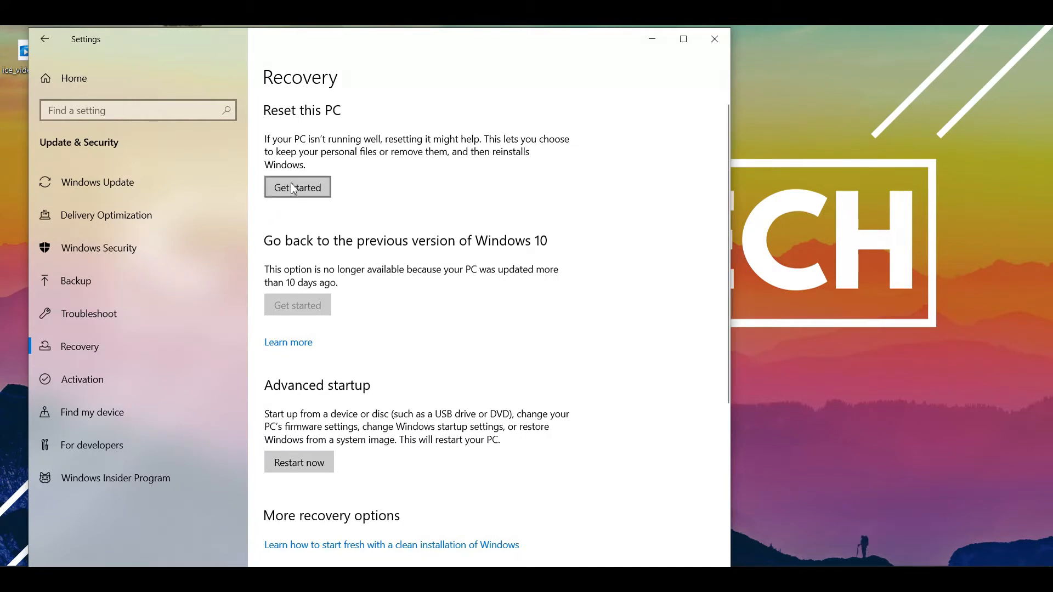
pyautogui.click(296, 187)
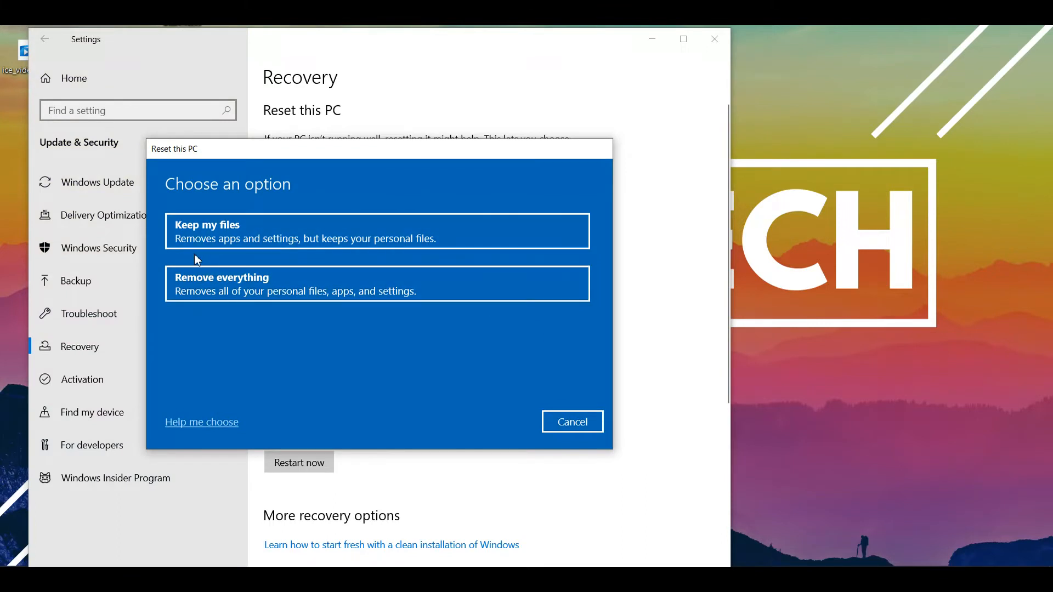
pyautogui.moveTo(263, 233)
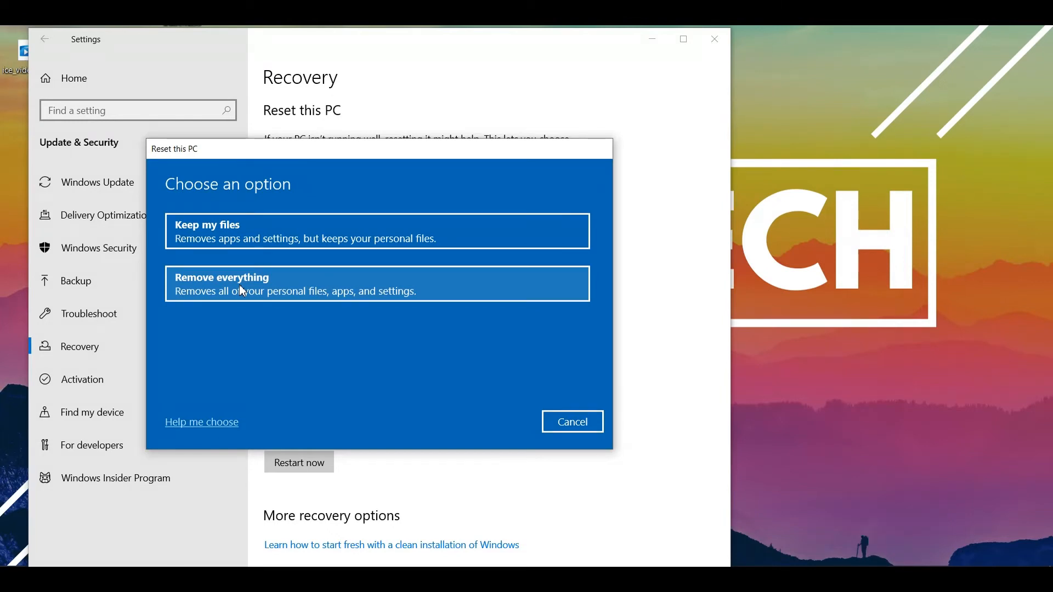
pyautogui.moveTo(263, 316)
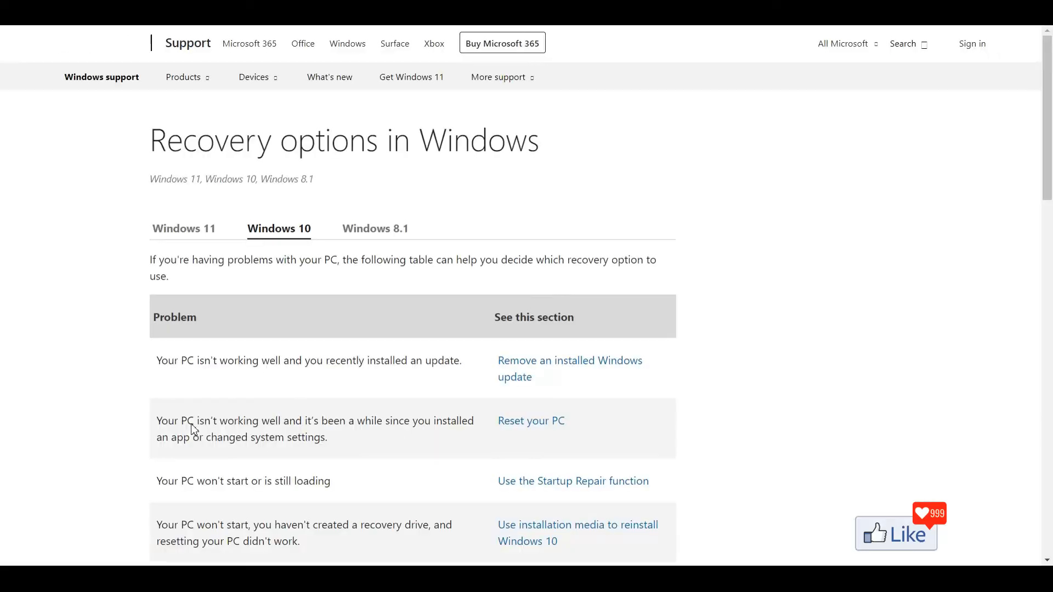
# Step: Scroll through the Windows 10 problems-to-recovery-options table on the support page
pyautogui.scroll(-3)
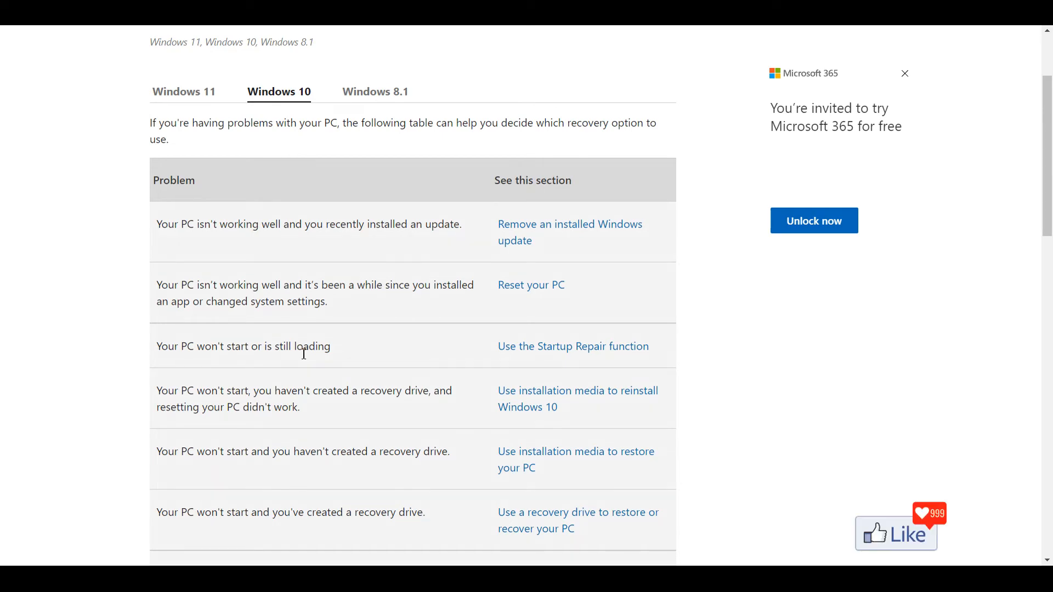
pyautogui.scroll(-3)
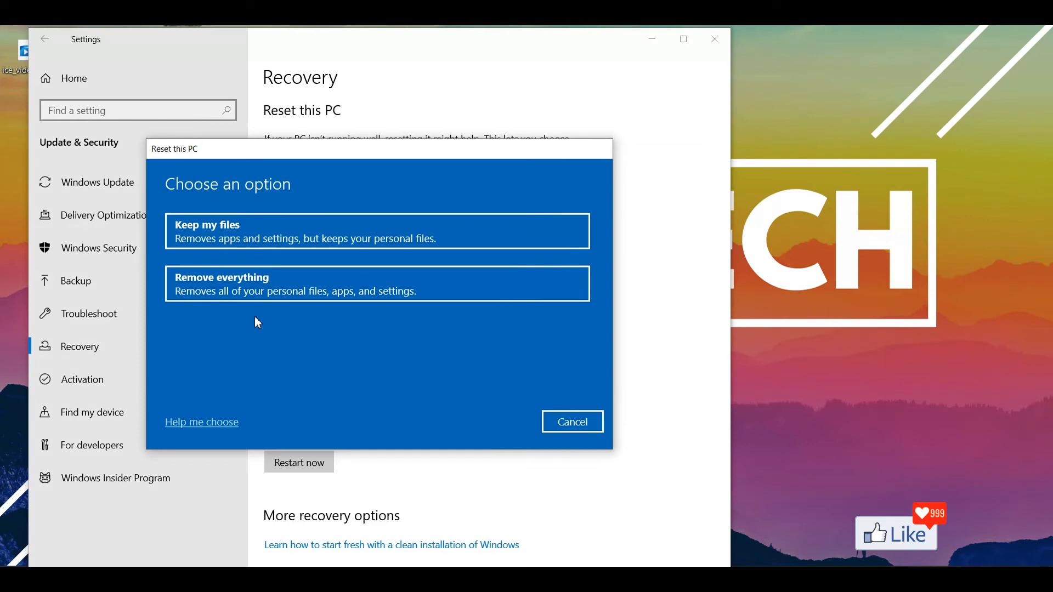
pyautogui.moveTo(281, 291)
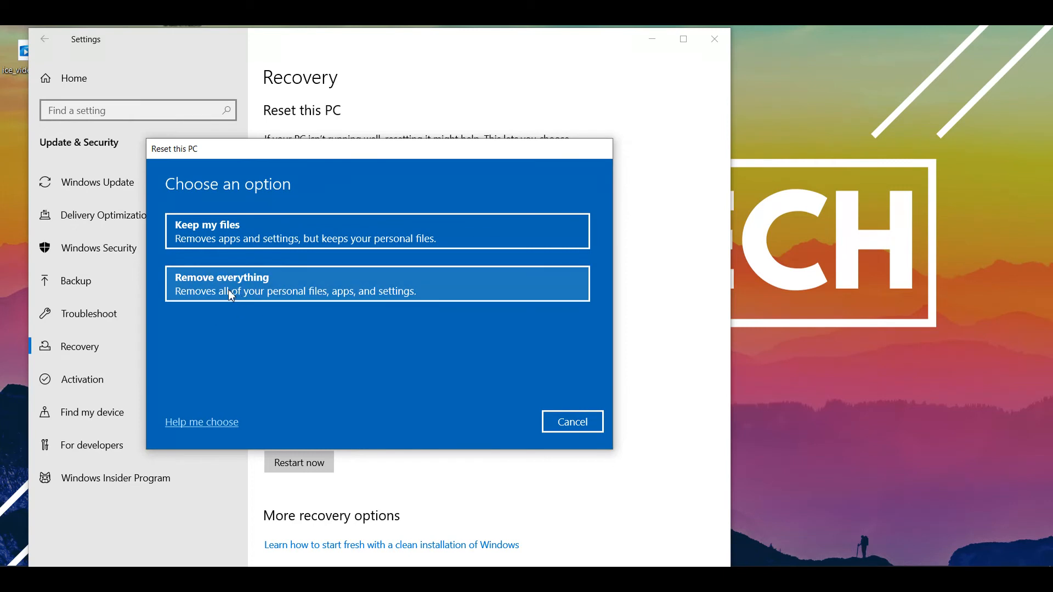
pyautogui.moveTo(234, 293)
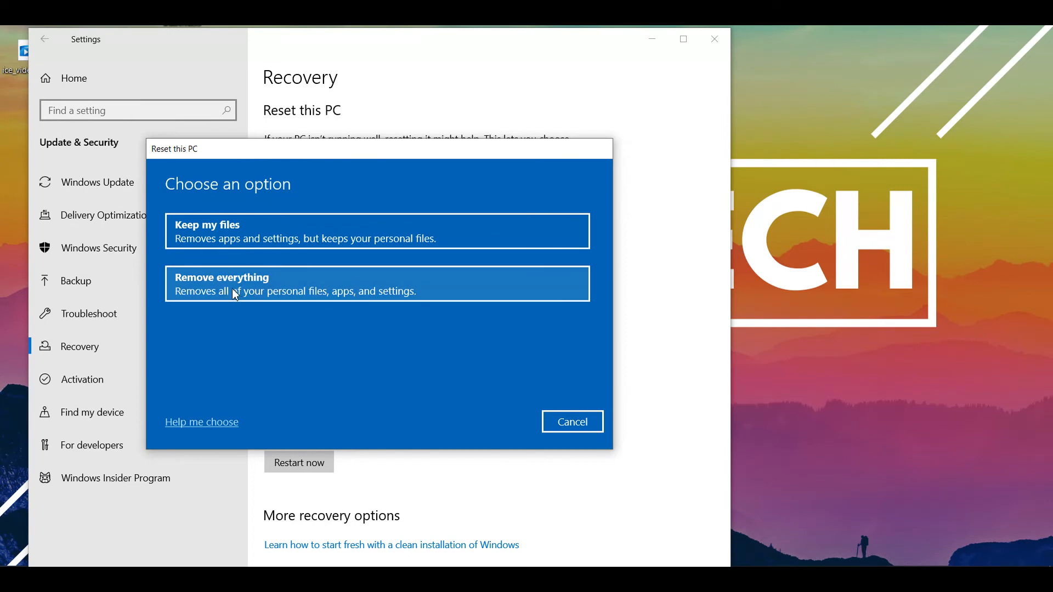